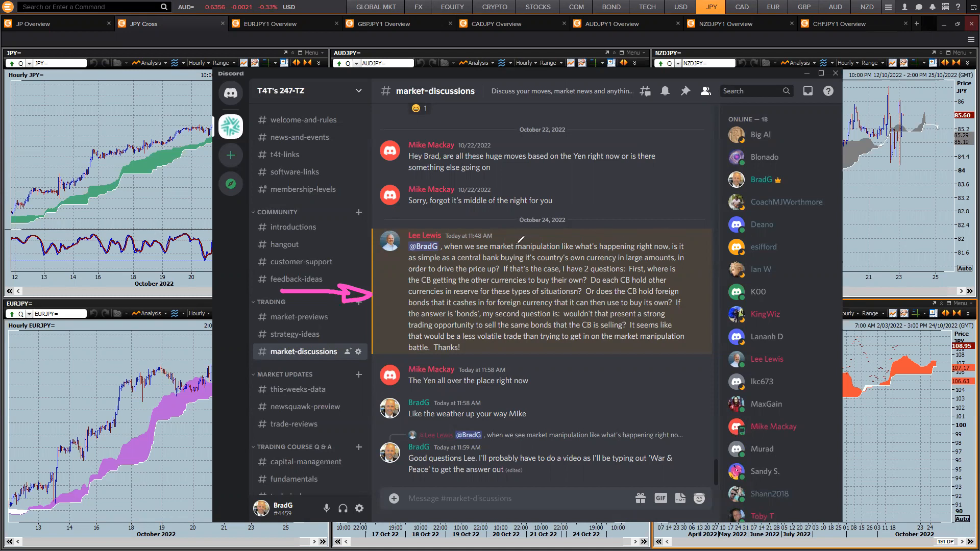
mouse_move(689, 243)
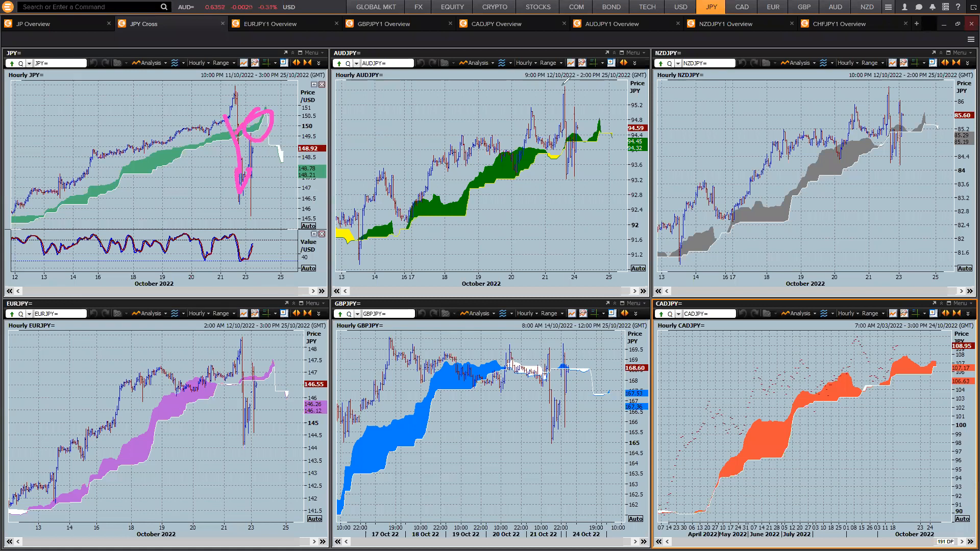
Bring the Discord yen-intervention thread back up over the Eikon JPY cross charts.
left_click_drag(550, 113, 562, 175)
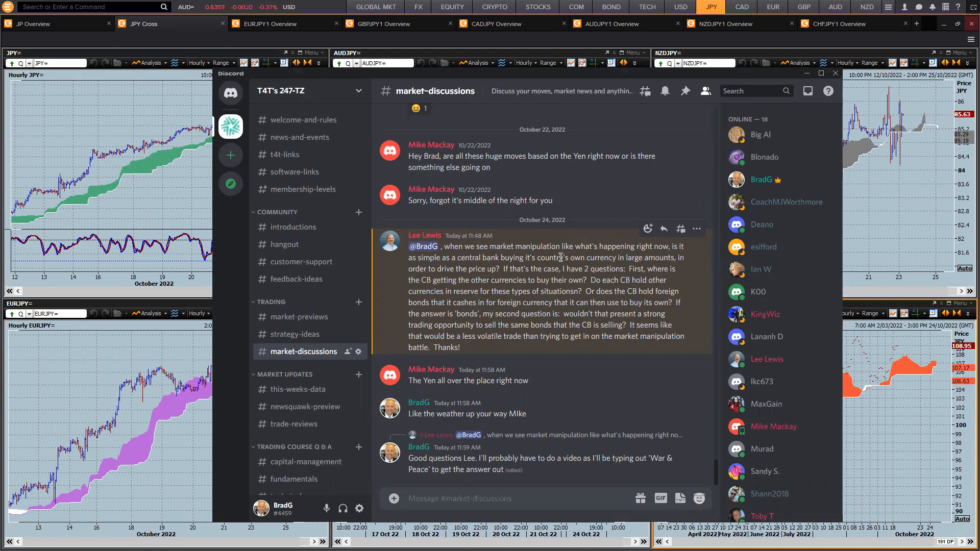
mouse_move(513, 270)
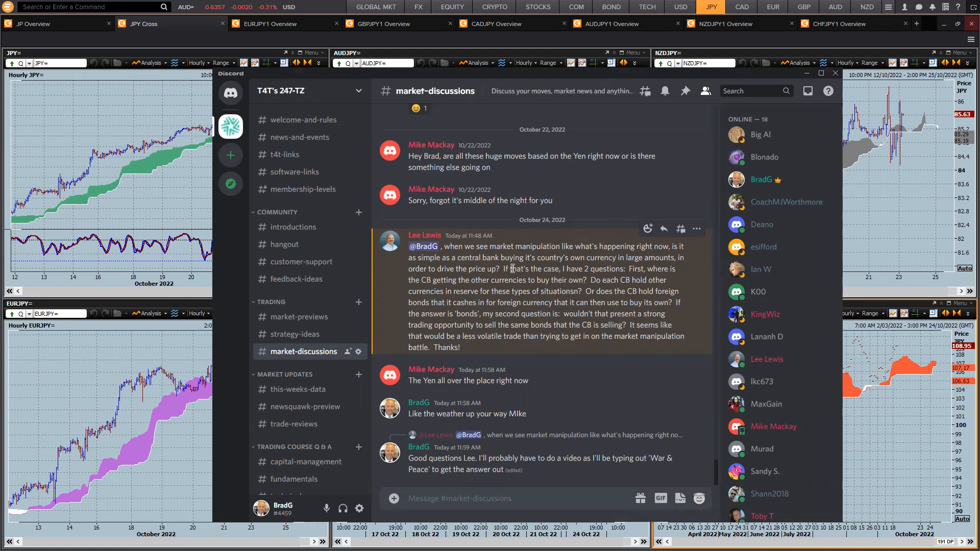
Highlight Lee's question on whether each CB holds other currencies in reserve.
left_click_drag(625, 269, 665, 279)
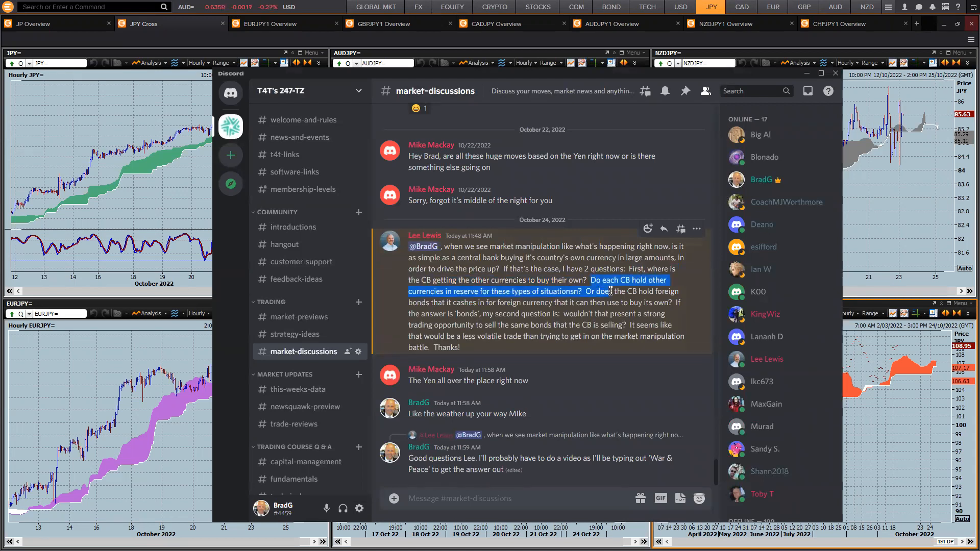
Extend the highlight to end right after 'situations?' covering the full question.
left_click_drag(592, 280, 522, 303)
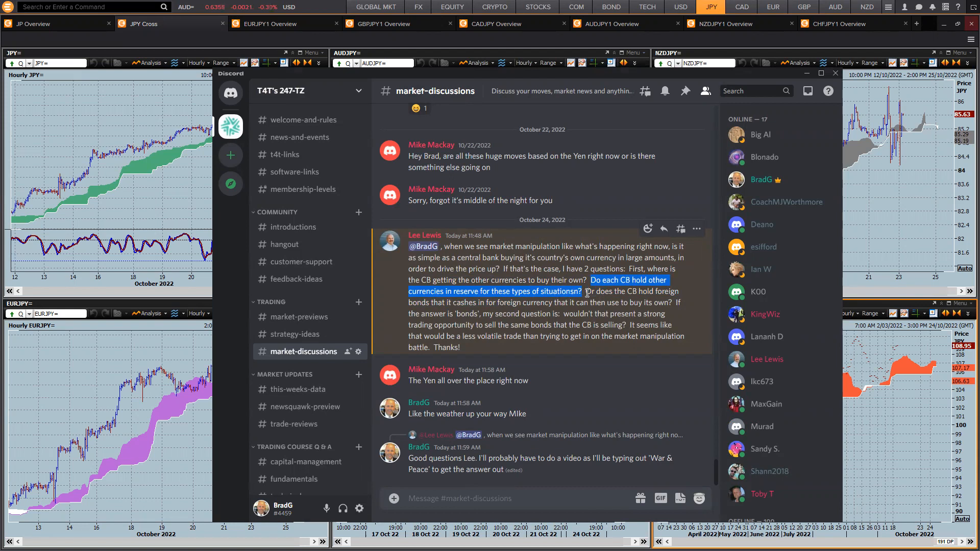
mouse_move(615, 302)
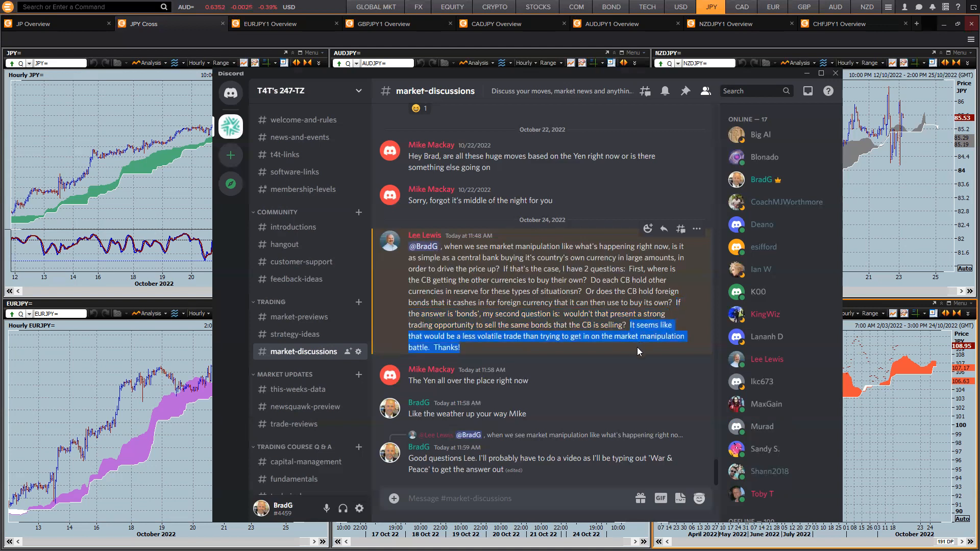
mouse_move(641, 355)
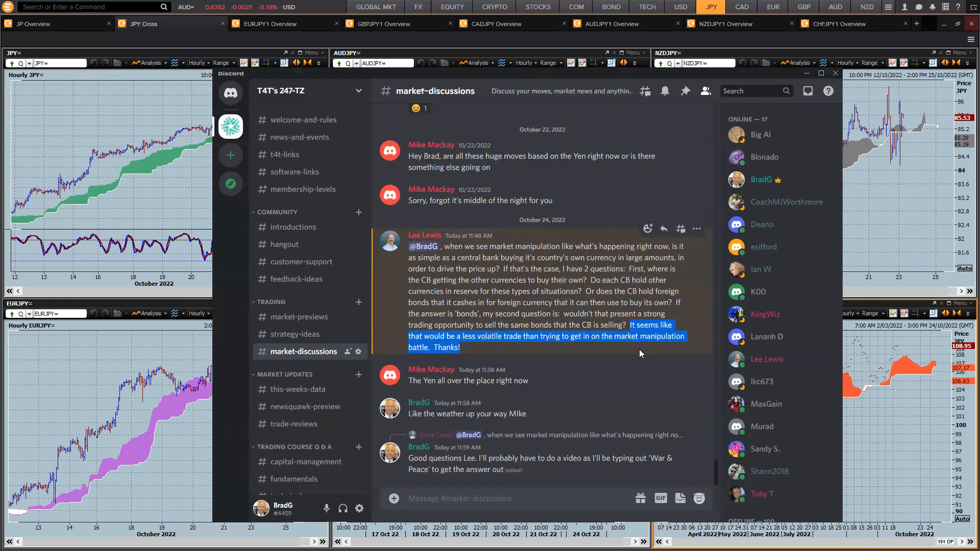
mouse_move(504, 313)
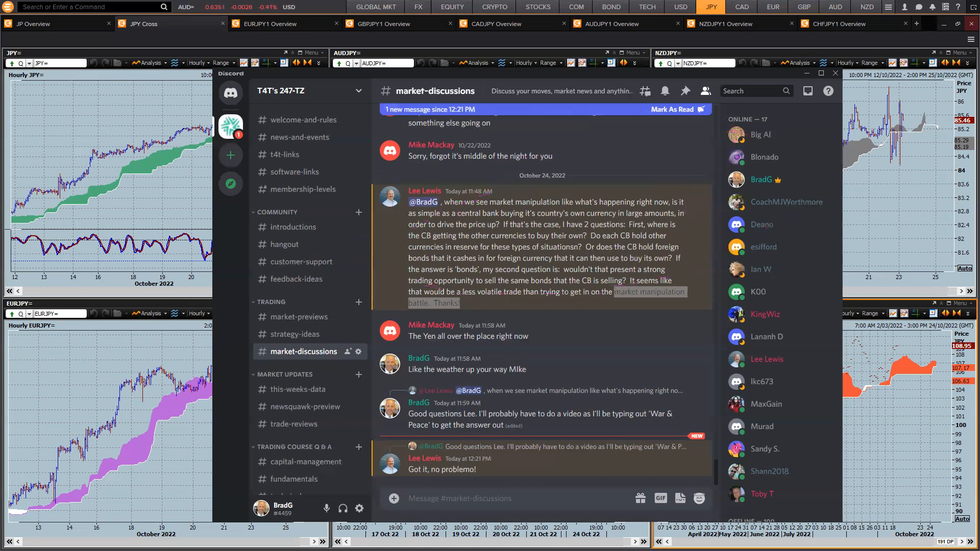
mouse_move(566, 280)
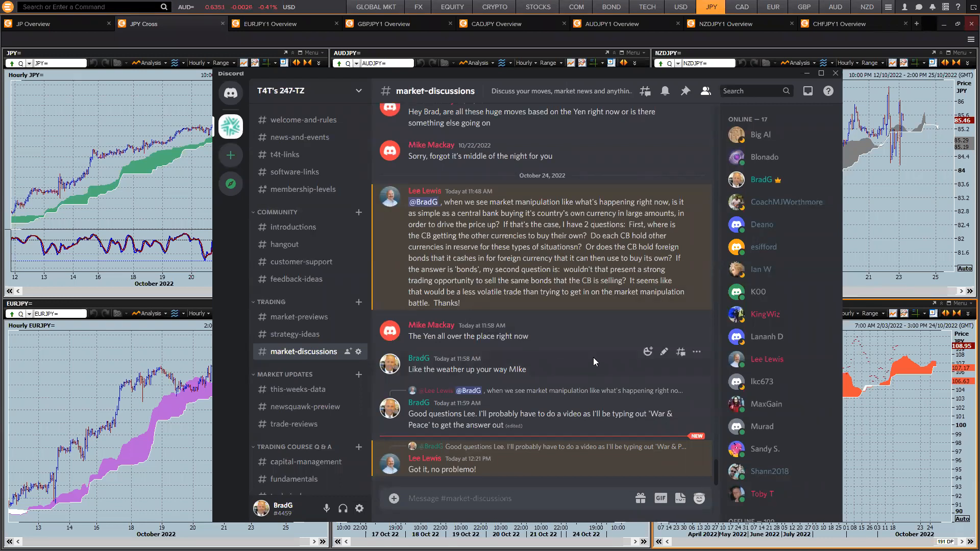
mouse_move(637, 370)
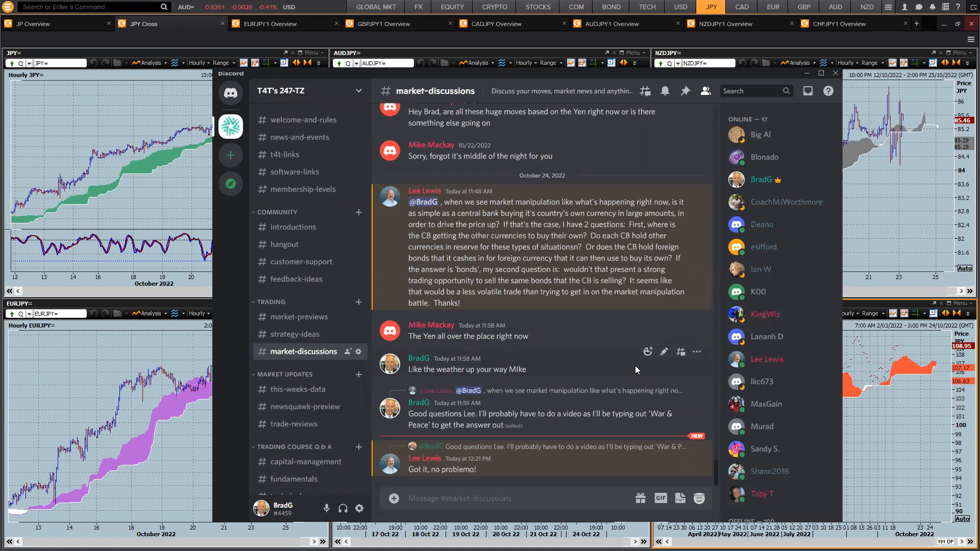
mouse_move(691, 278)
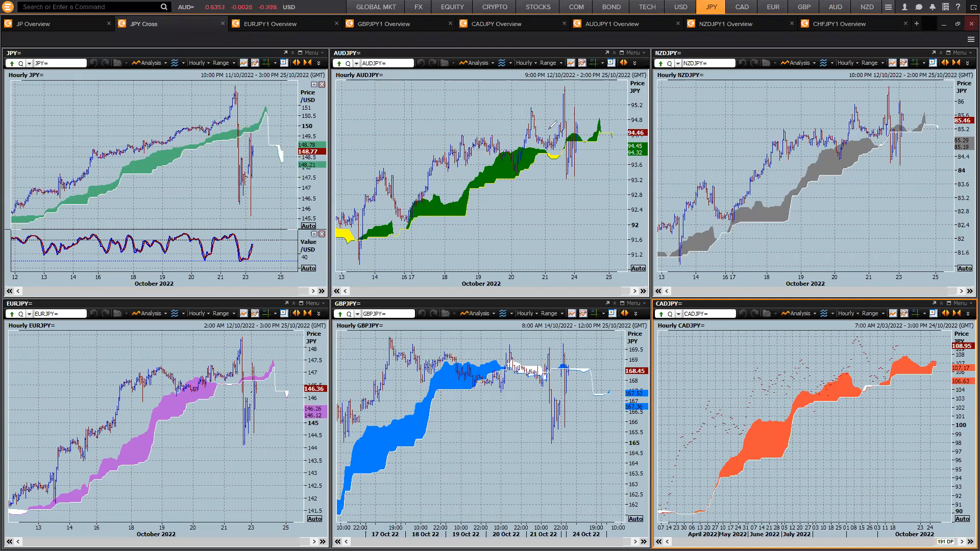
Draw a pink downward arrow from the recent highs on the AUDJPY hourly chart.
left_click_drag(566, 118, 591, 250)
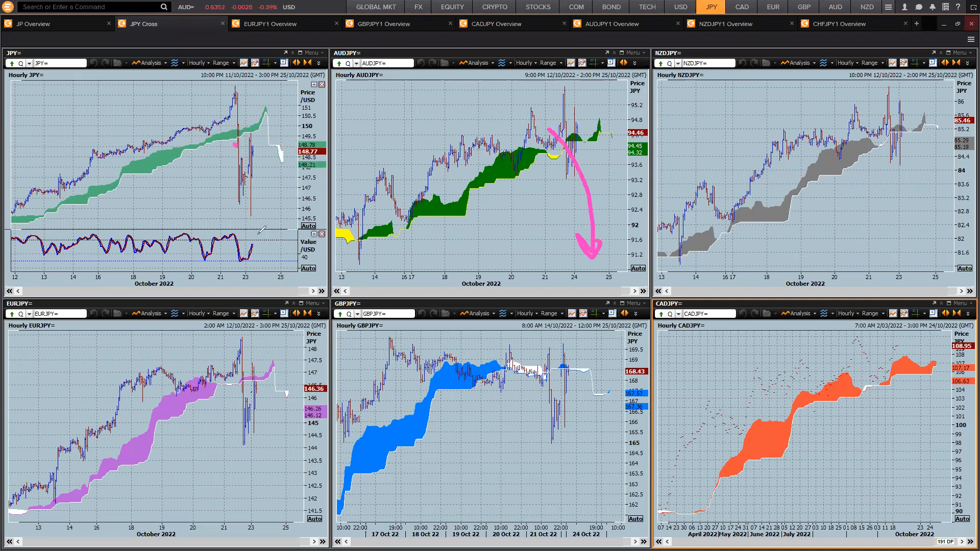